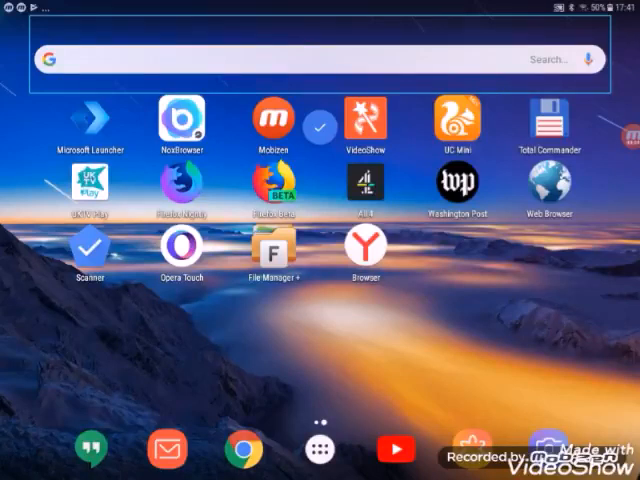
Launch Total Commander from the home screen so it shows its two-pane storage view.
{"action": "left_click", "coordinate": [544, 118]}
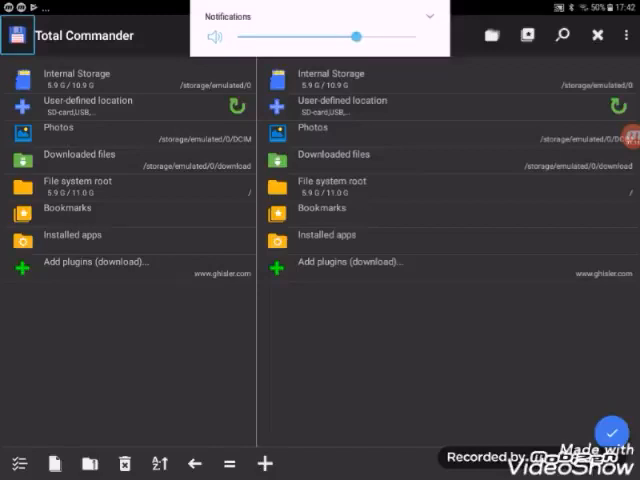